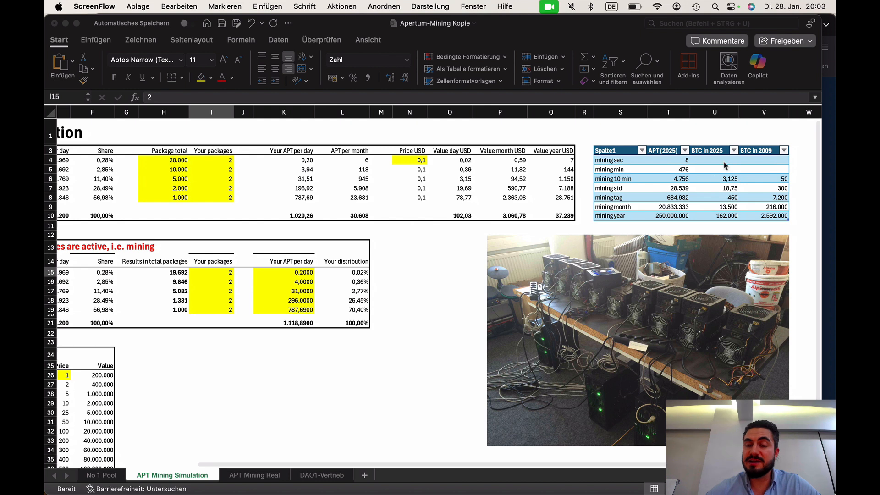
{"action": "mouse_move", "coordinate": [792, 188]}
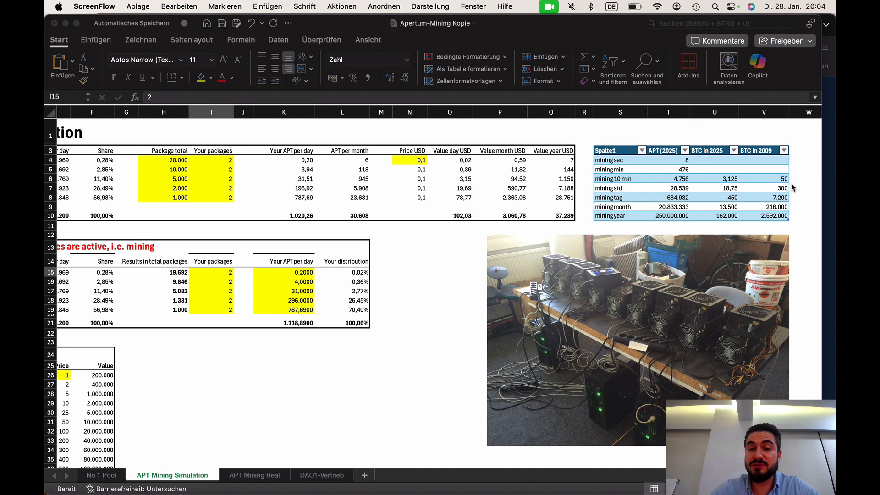
{"action": "mouse_move", "coordinate": [650, 169]}
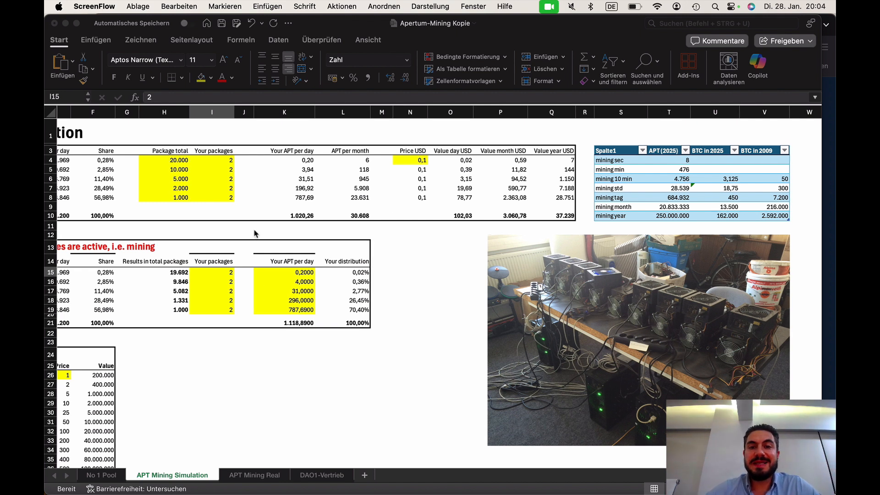
Scroll the APT Mining Simulation sheet left to show package names and mining rates.
{"action": "scroll", "scroll_direction": "left", "scroll_amount": 3}
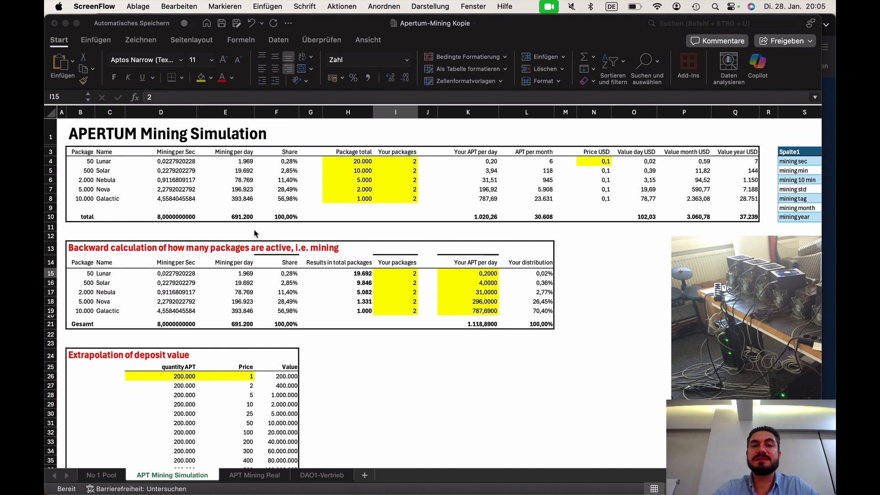
{"action": "mouse_move", "coordinate": [161, 206]}
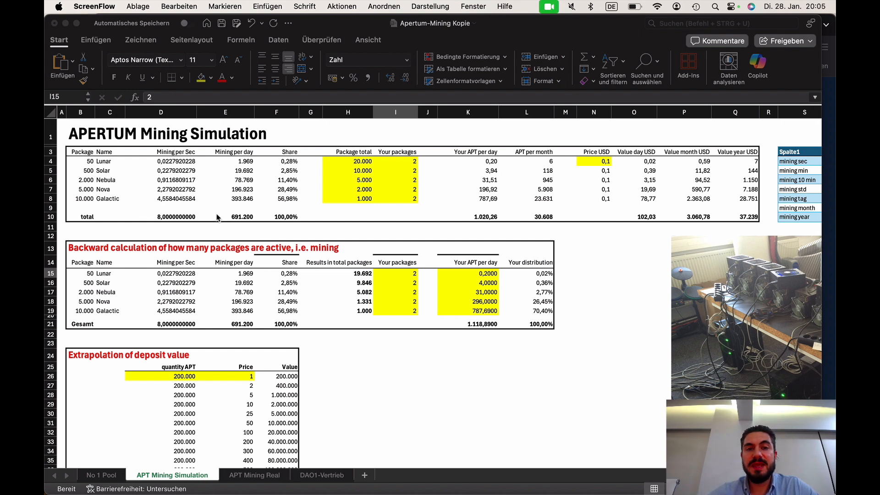
{"action": "mouse_move", "coordinate": [147, 222]}
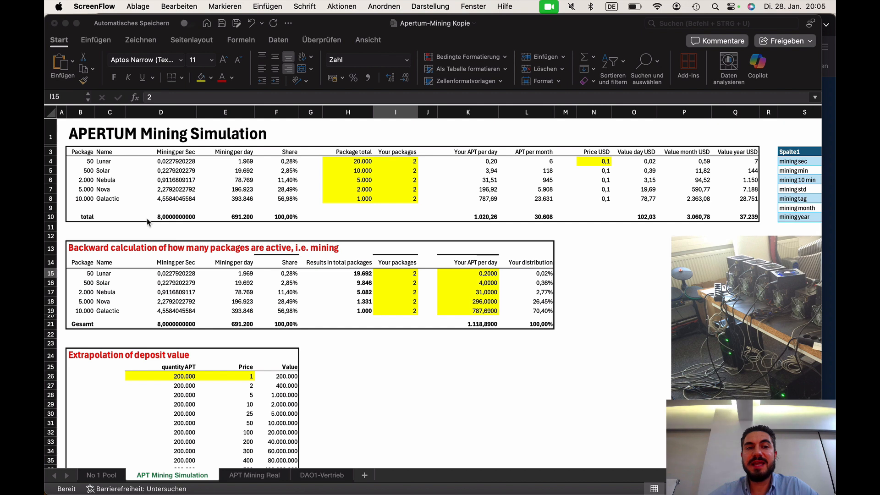
{"action": "mouse_move", "coordinate": [205, 227]}
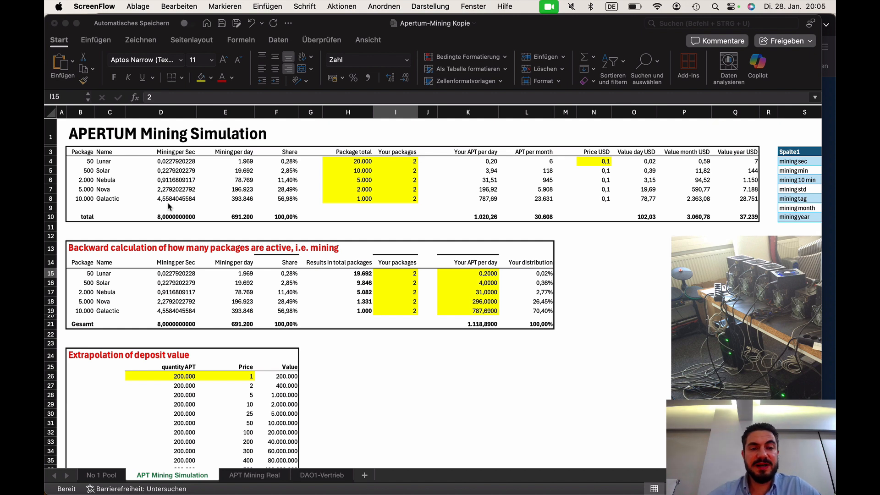
{"action": "mouse_move", "coordinate": [162, 215]}
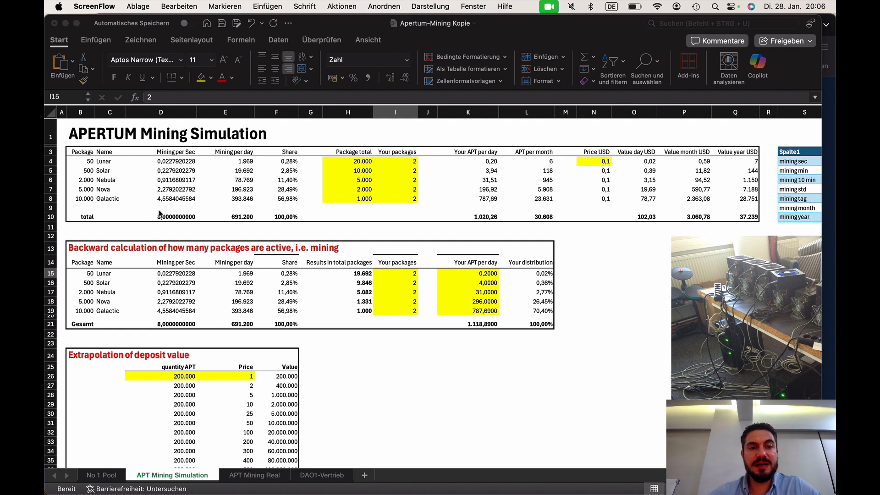
{"action": "mouse_move", "coordinate": [164, 223]}
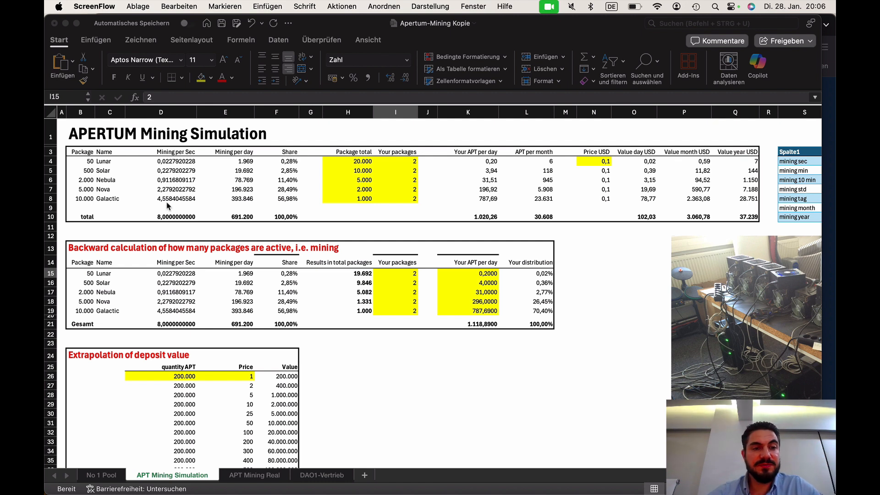
{"action": "mouse_move", "coordinate": [87, 205]}
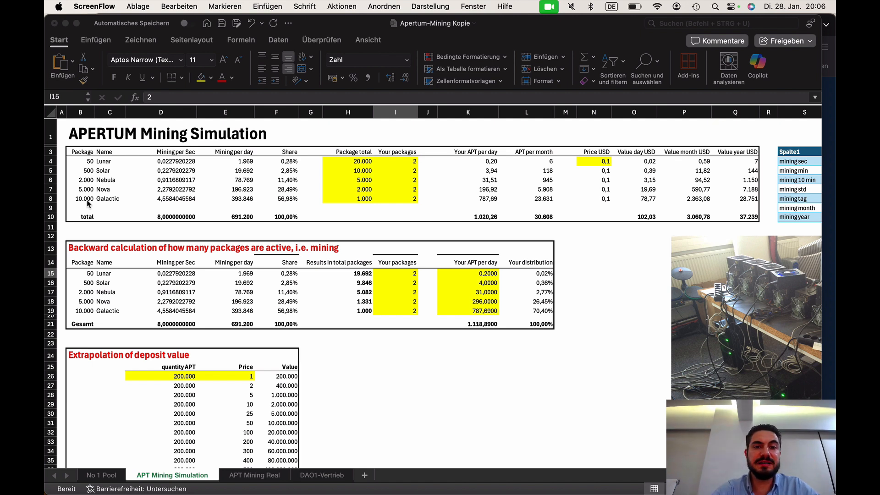
{"action": "mouse_move", "coordinate": [362, 200]}
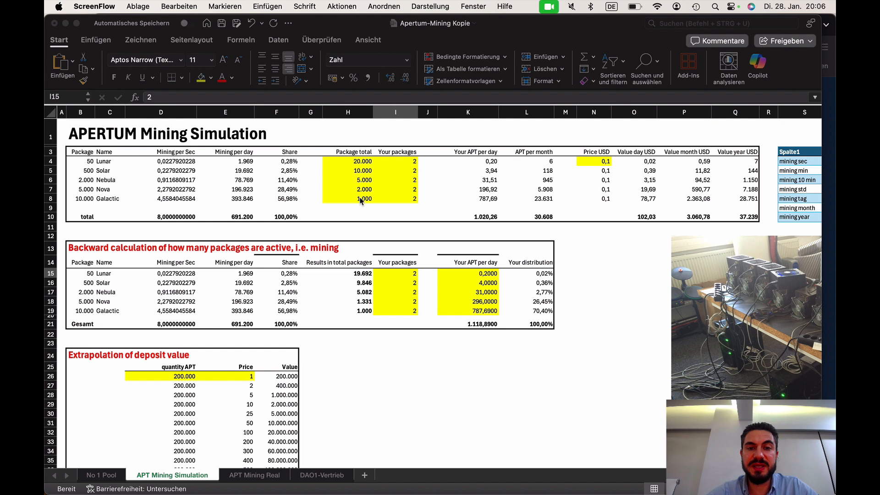
{"action": "mouse_move", "coordinate": [162, 220]}
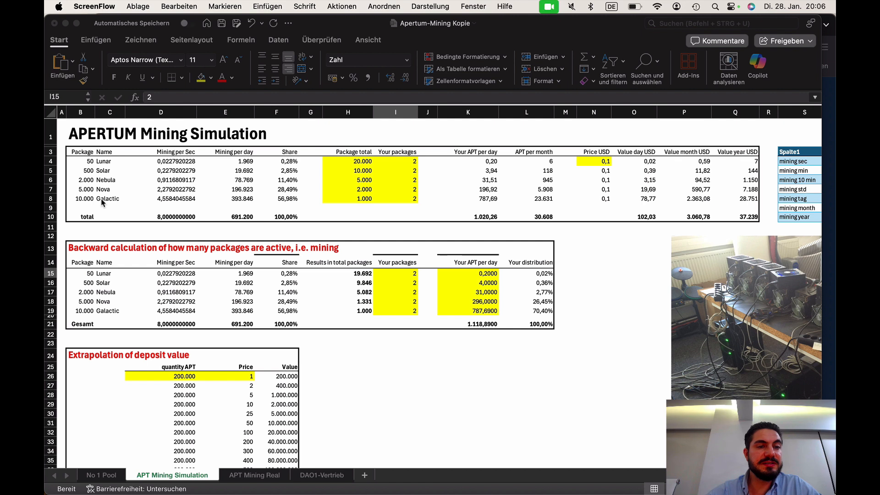
{"action": "mouse_move", "coordinate": [147, 193]}
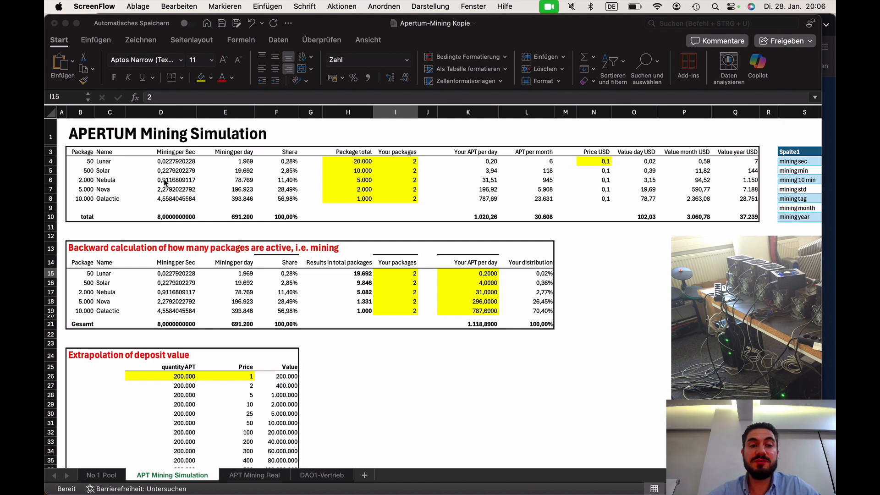
{"action": "mouse_move", "coordinate": [166, 182]}
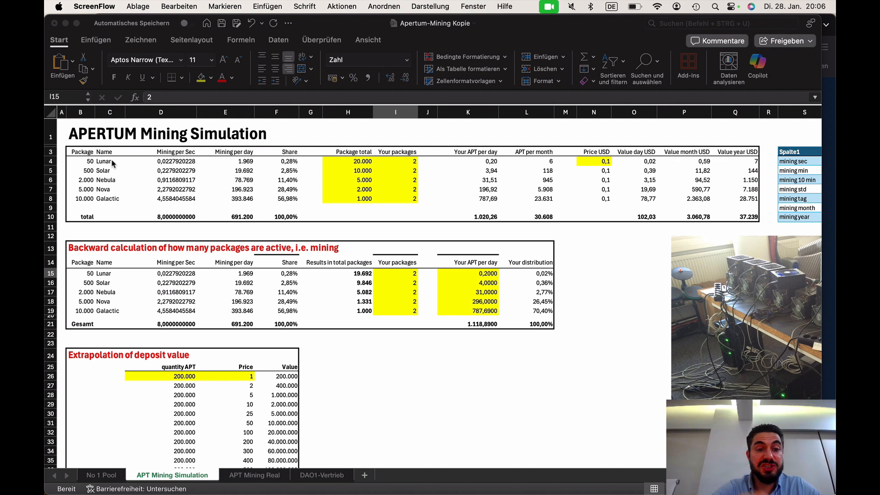
{"action": "mouse_move", "coordinate": [379, 195]}
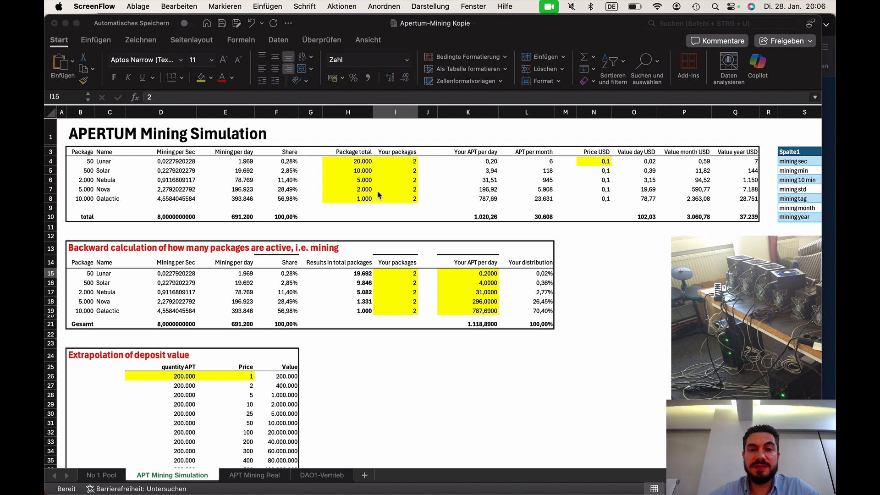
{"action": "mouse_move", "coordinate": [385, 218]}
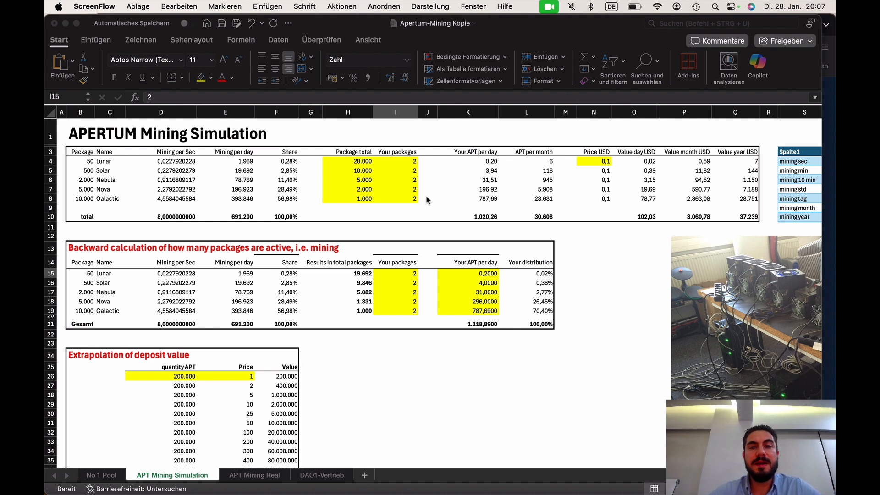
{"action": "mouse_move", "coordinate": [494, 201]}
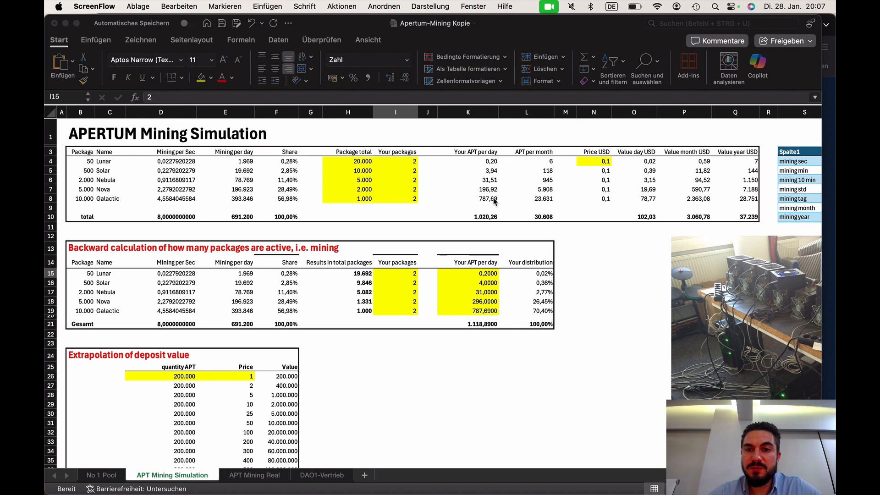
{"action": "double_click", "coordinate": [468, 198]}
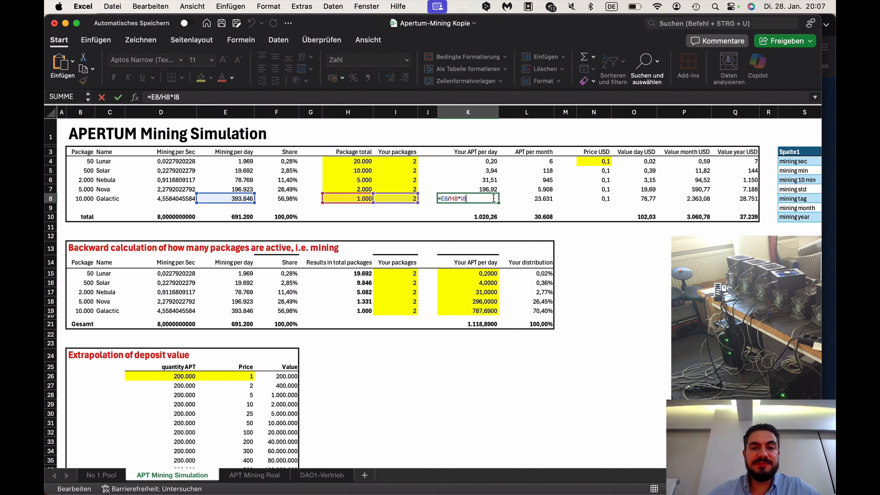
{"action": "mouse_move", "coordinate": [448, 216]}
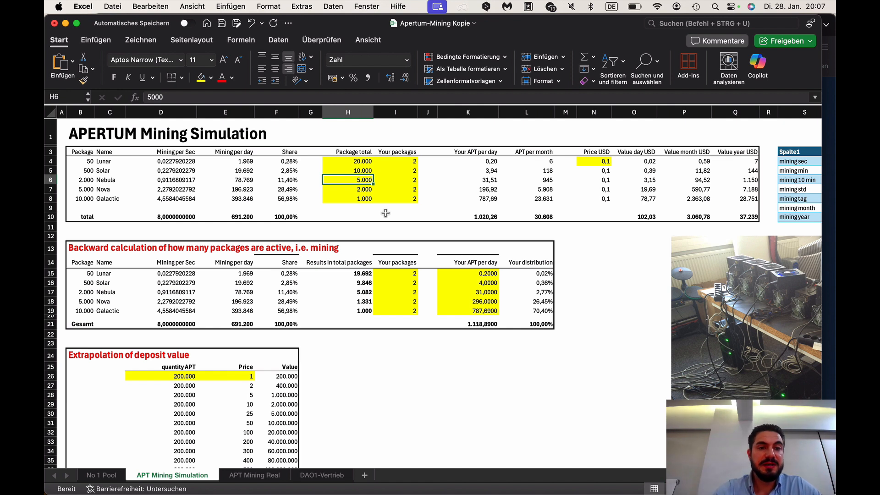
{"action": "left_click", "coordinate": [364, 283]}
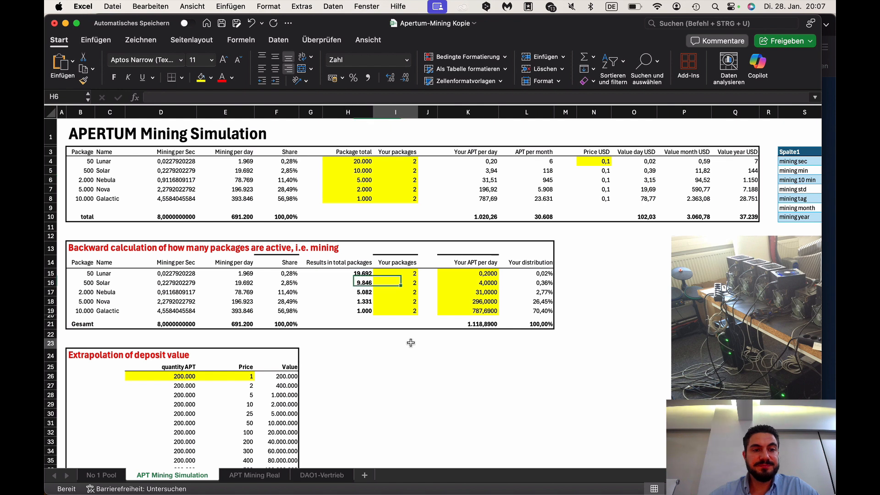
{"action": "left_click", "coordinate": [395, 343]}
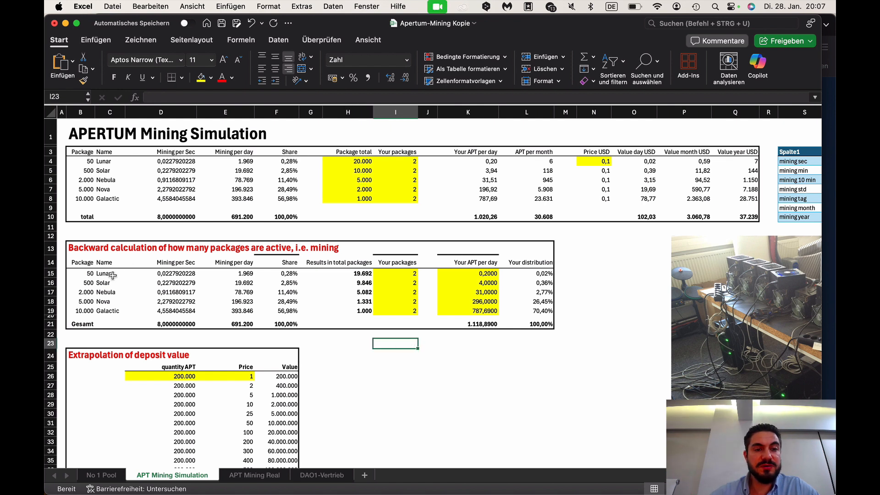
{"action": "mouse_move", "coordinate": [87, 249]}
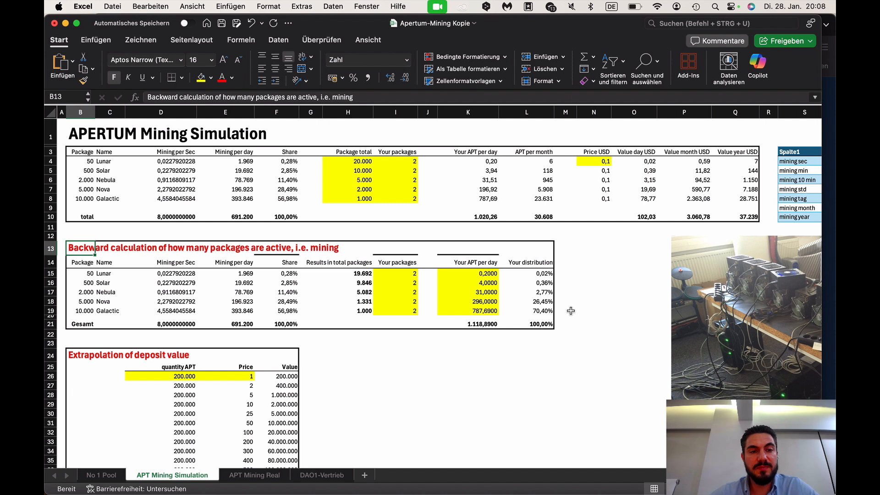
{"action": "mouse_move", "coordinate": [415, 278]}
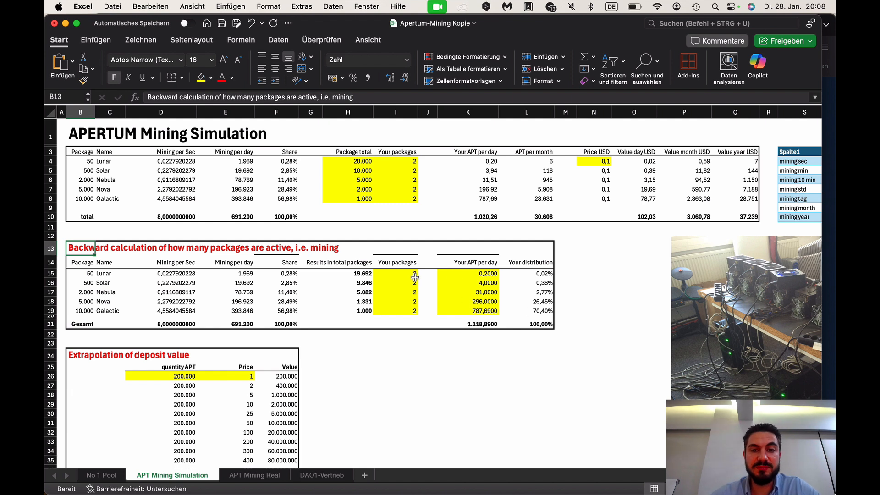
{"action": "left_click", "coordinate": [395, 292]}
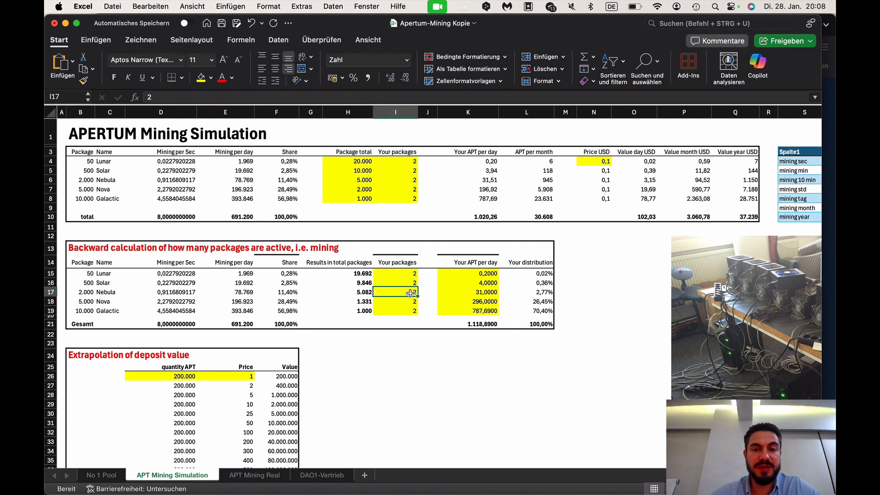
{"action": "left_click", "coordinate": [396, 310]}
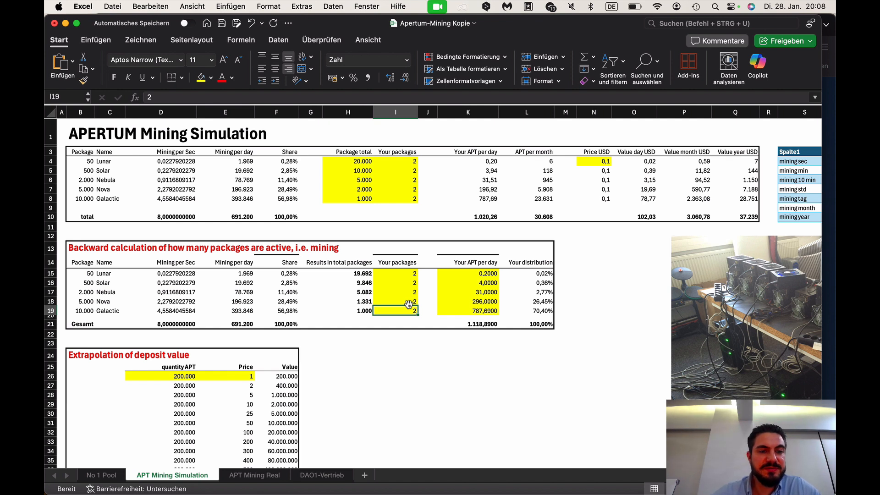
{"action": "mouse_move", "coordinate": [446, 307]}
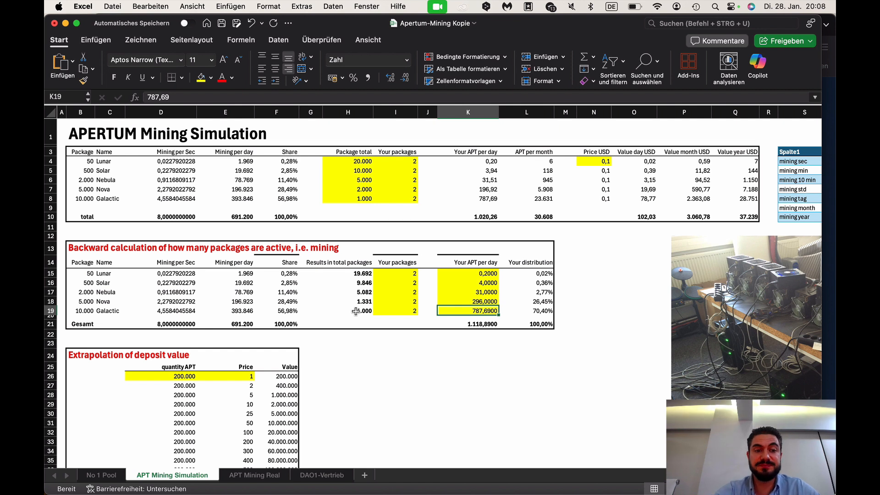
{"action": "mouse_move", "coordinate": [325, 271]}
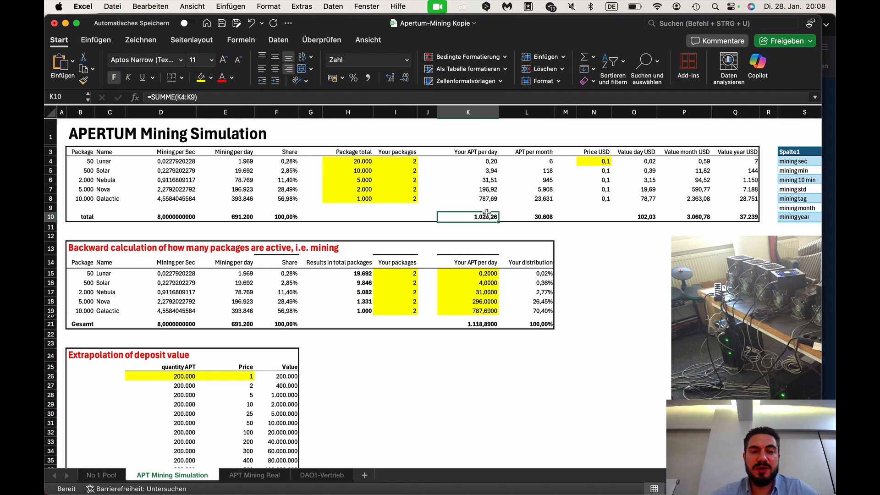
{"action": "mouse_move", "coordinate": [317, 209]}
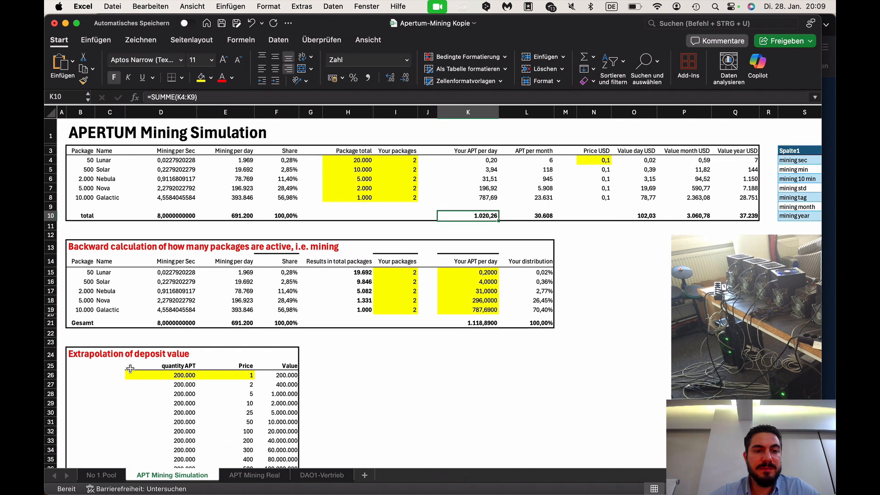
Scroll through the deposit extrapolation table, then switch to the APT Mining Real sheet.
{"action": "scroll", "scroll_direction": "down", "scroll_amount": 3}
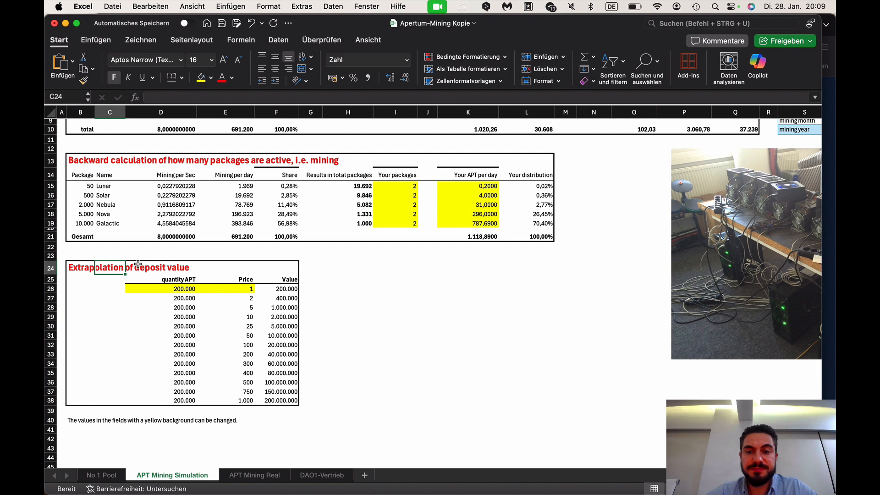
{"action": "mouse_move", "coordinate": [204, 290]}
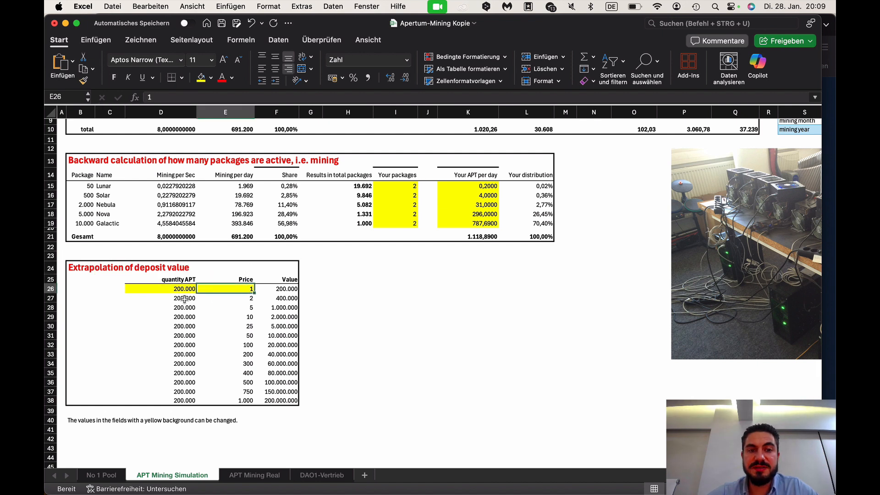
{"action": "scroll", "scroll_direction": "down", "scroll_amount": 3}
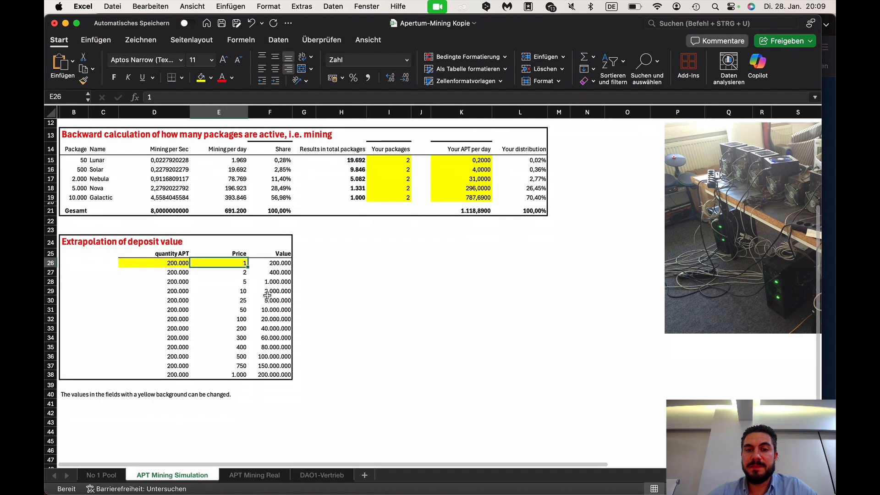
{"action": "scroll", "scroll_direction": "down", "scroll_amount": 3}
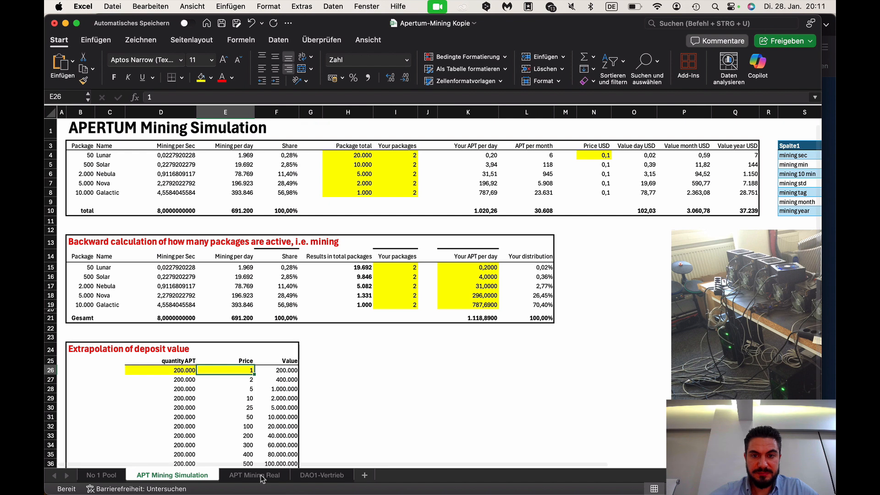
{"action": "left_click", "coordinate": [253, 475]}
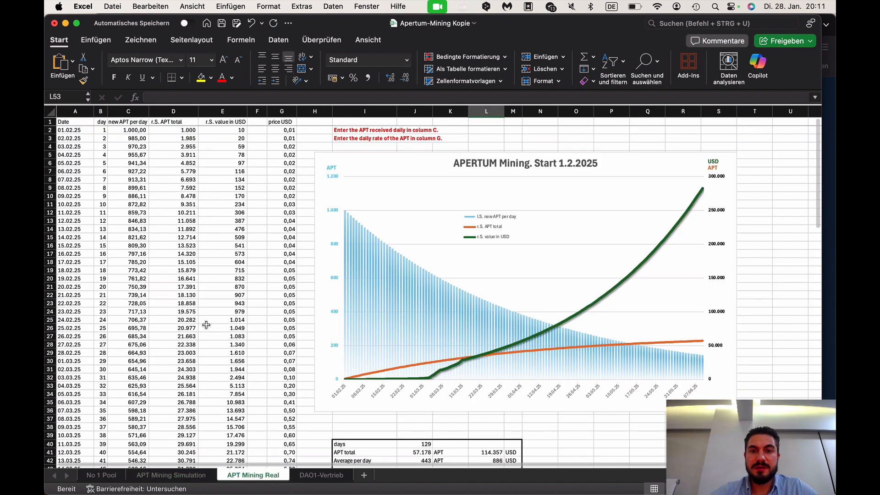
{"action": "mouse_move", "coordinate": [150, 258]}
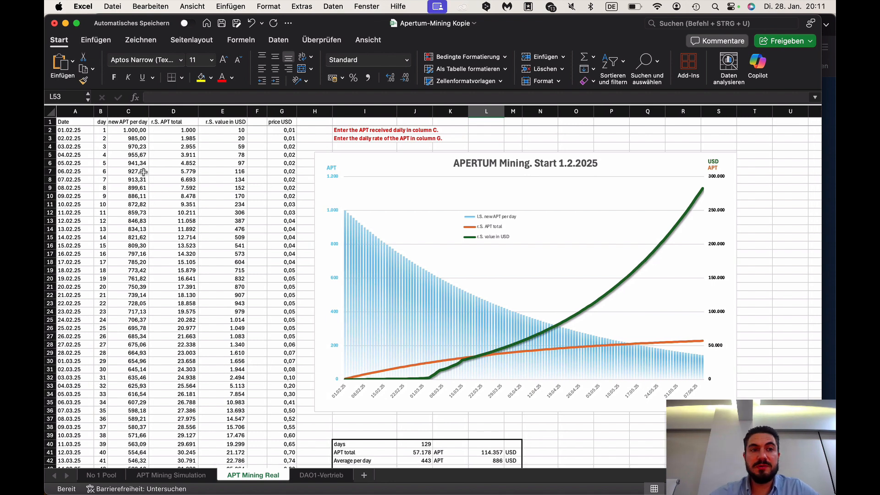
{"action": "left_click", "coordinate": [135, 129]}
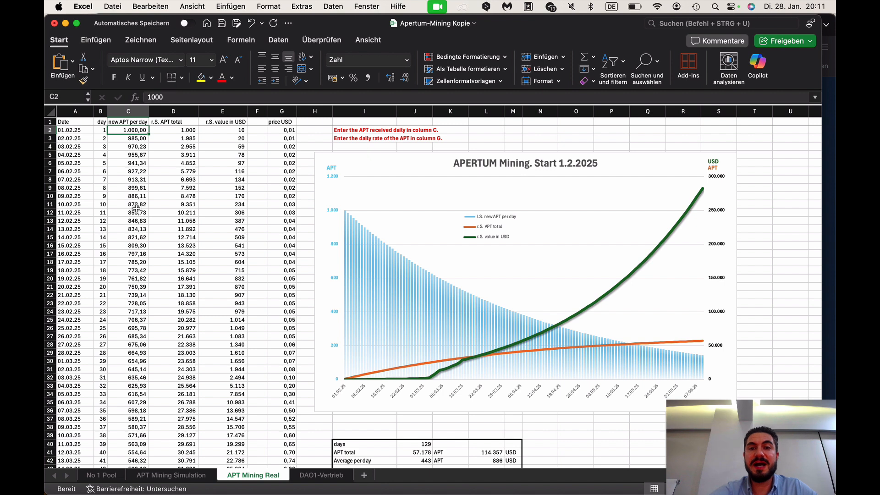
{"action": "mouse_move", "coordinate": [197, 176]}
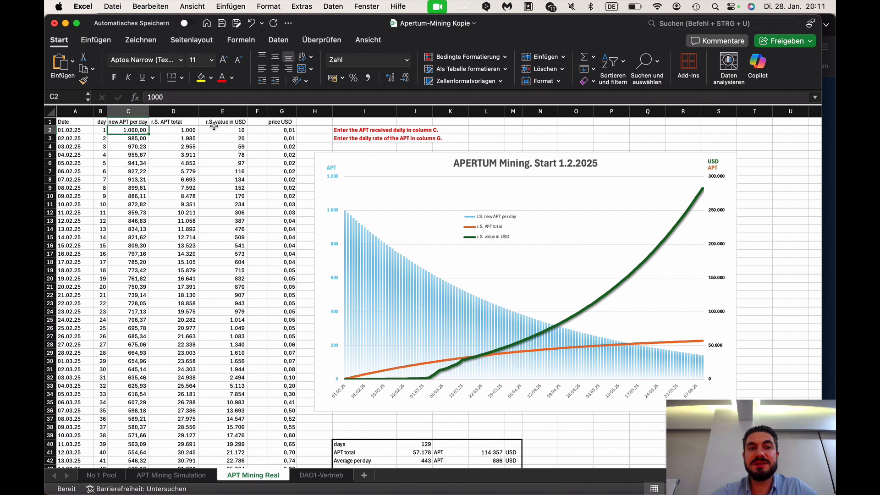
{"action": "left_click", "coordinate": [282, 129]}
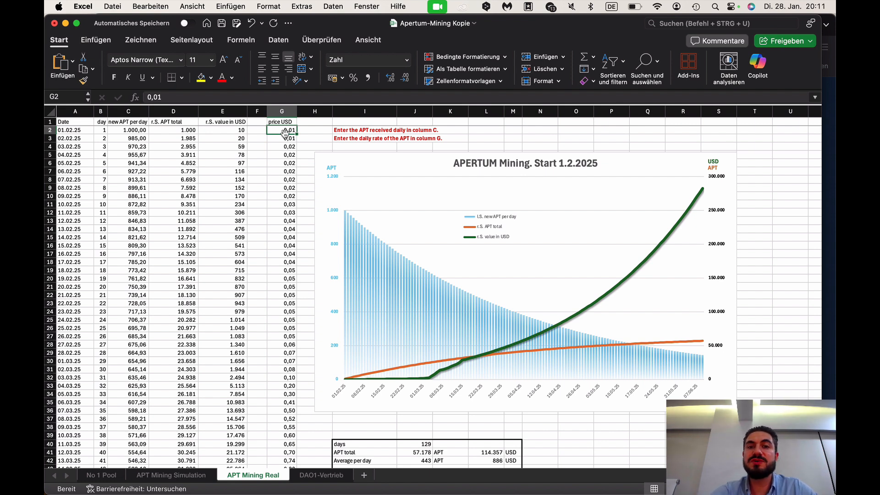
{"action": "mouse_move", "coordinate": [543, 357]}
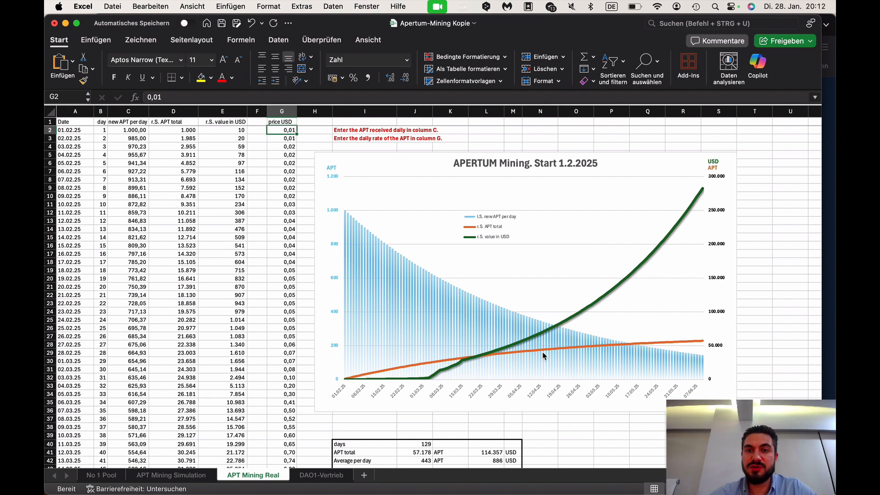
{"action": "mouse_move", "coordinate": [786, 327]}
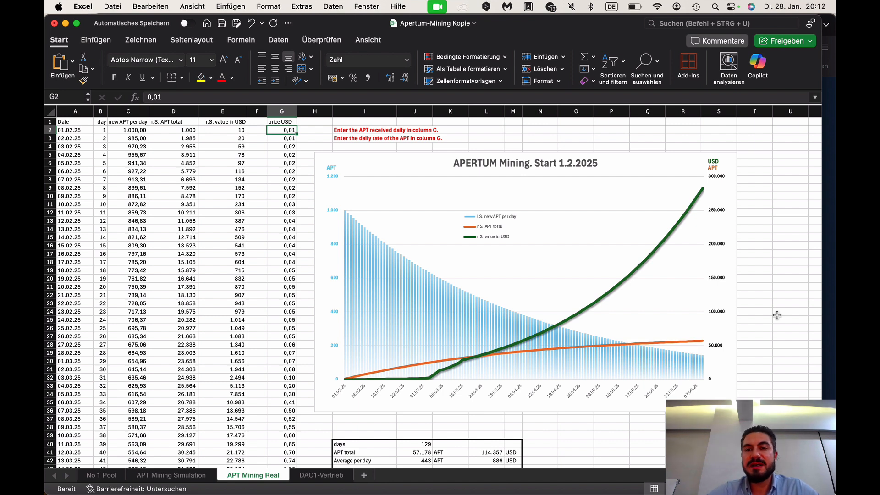
{"action": "scroll", "scroll_direction": "down", "scroll_amount": 3}
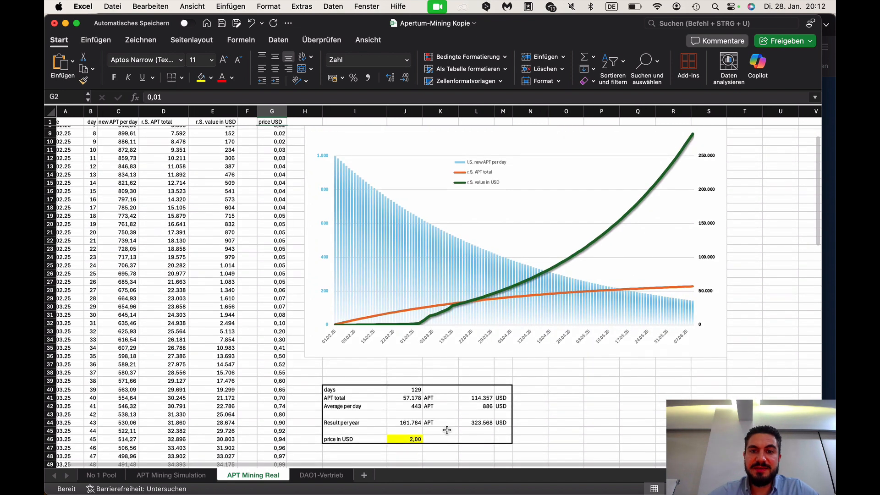
Scroll the DAO1-Vertrieb sheet down to the Development DAO1 chart.
{"action": "scroll", "scroll_direction": "down", "scroll_amount": 3}
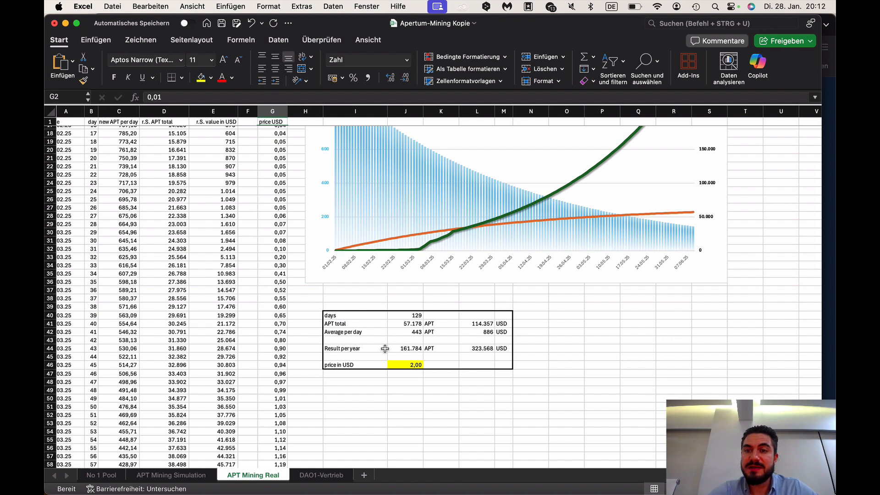
{"action": "mouse_move", "coordinate": [433, 413]}
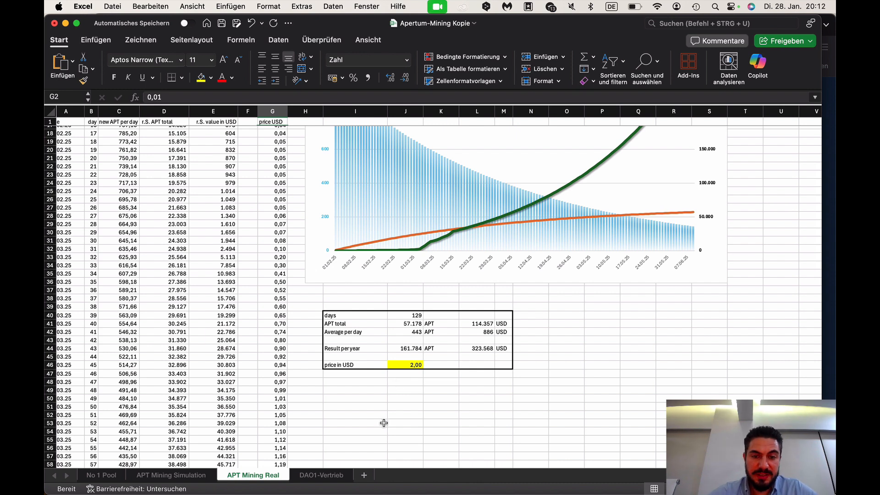
{"action": "left_click", "coordinate": [320, 474]}
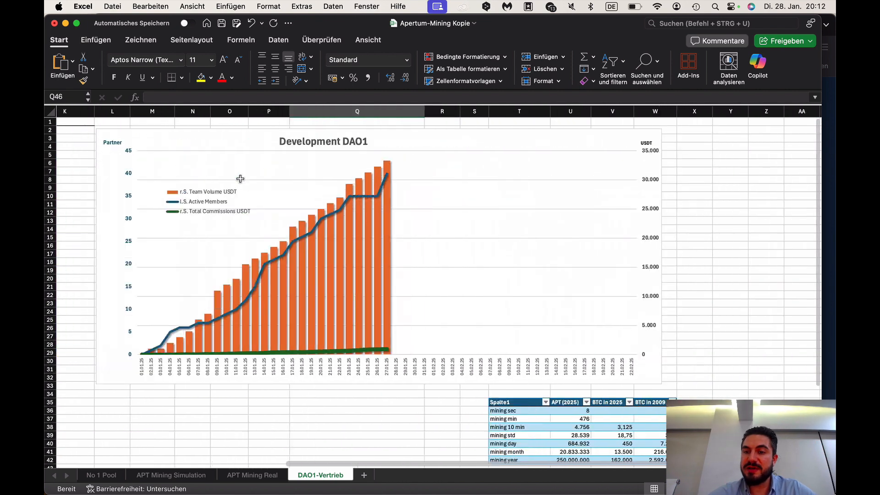
Scroll back to the data table and switch to the No 1 Pool sheet.
{"action": "scroll", "scroll_direction": "right", "scroll_amount": 3}
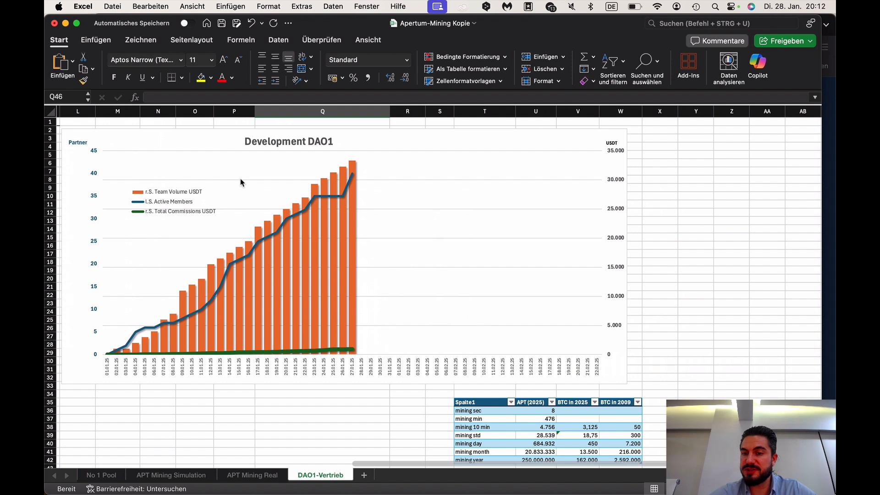
{"action": "mouse_move", "coordinate": [249, 208]}
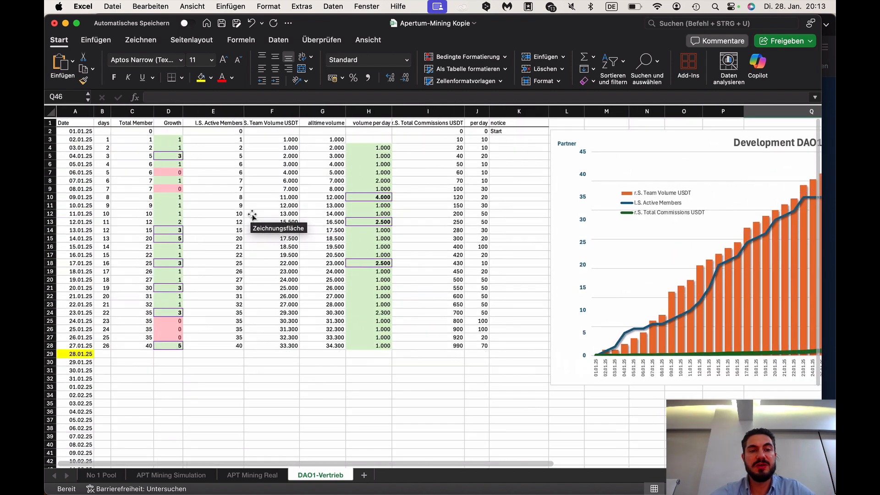
{"action": "left_click", "coordinate": [102, 474]}
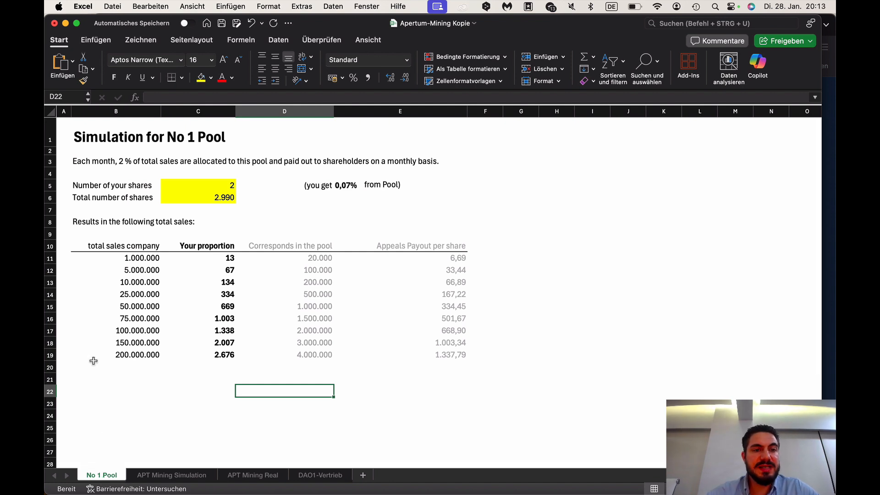
Choose 18 from the number-of-shares dropdown in C5, then select C6.
{"action": "left_click", "coordinate": [198, 185]}
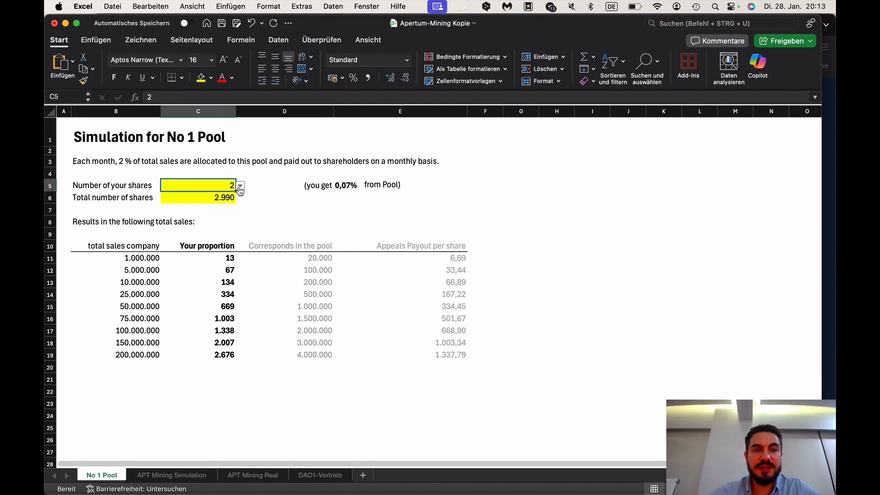
{"action": "left_click", "coordinate": [239, 185]}
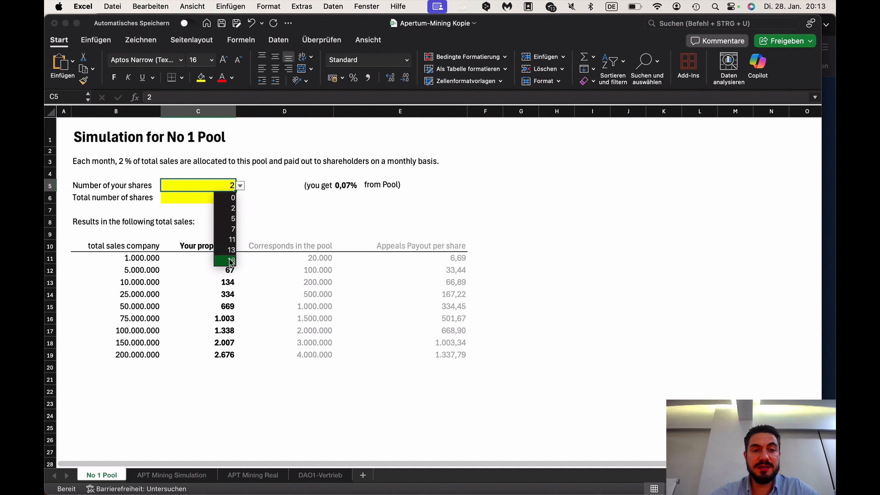
{"action": "left_click", "coordinate": [230, 258]}
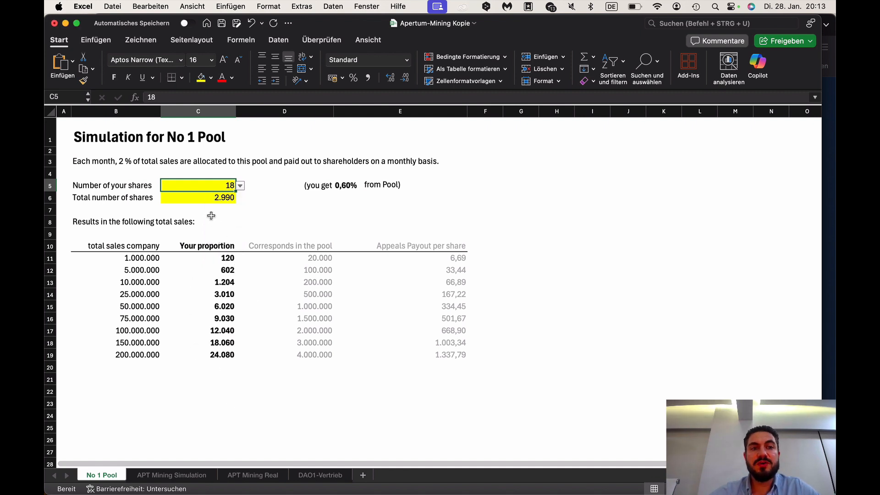
{"action": "left_click", "coordinate": [197, 197]}
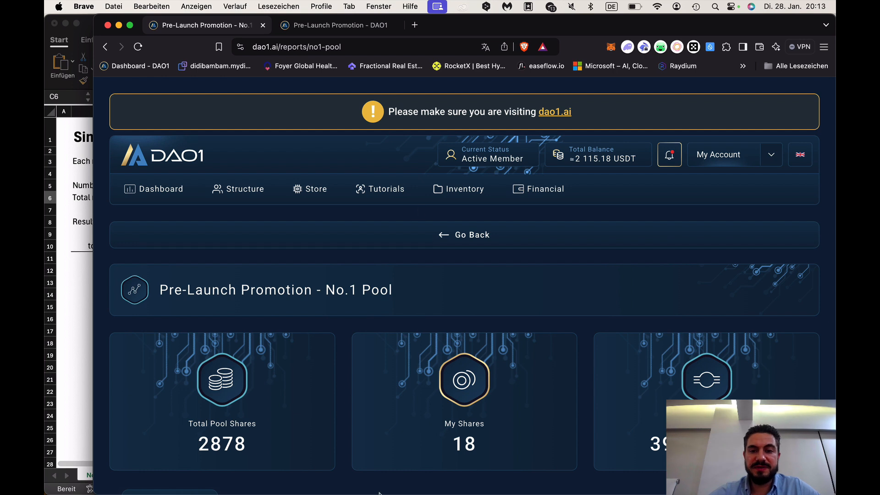
{"action": "mouse_move", "coordinate": [412, 479]}
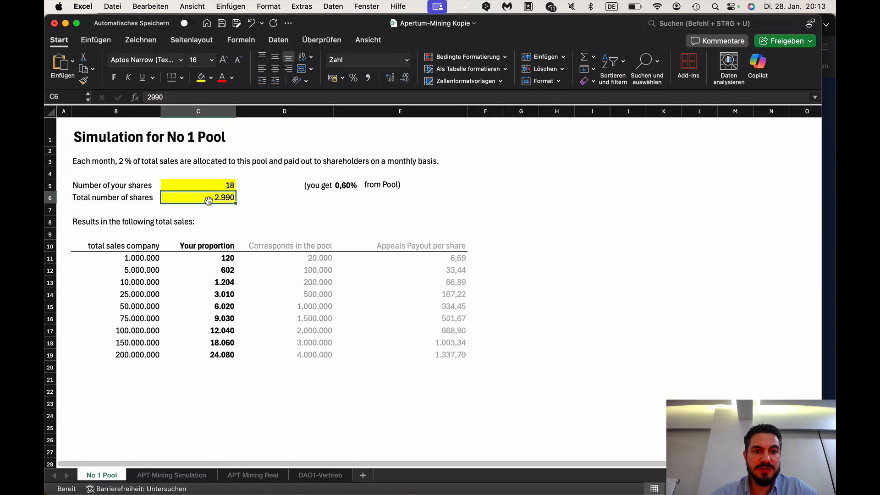
Enter 2878 as the total number of shares in C6.
{"action": "type", "text": "287"}
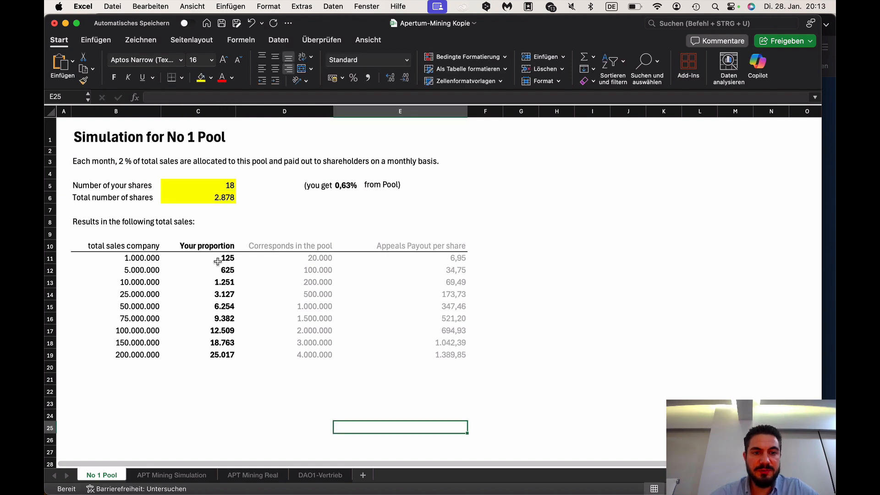
{"action": "left_click", "coordinate": [208, 186]}
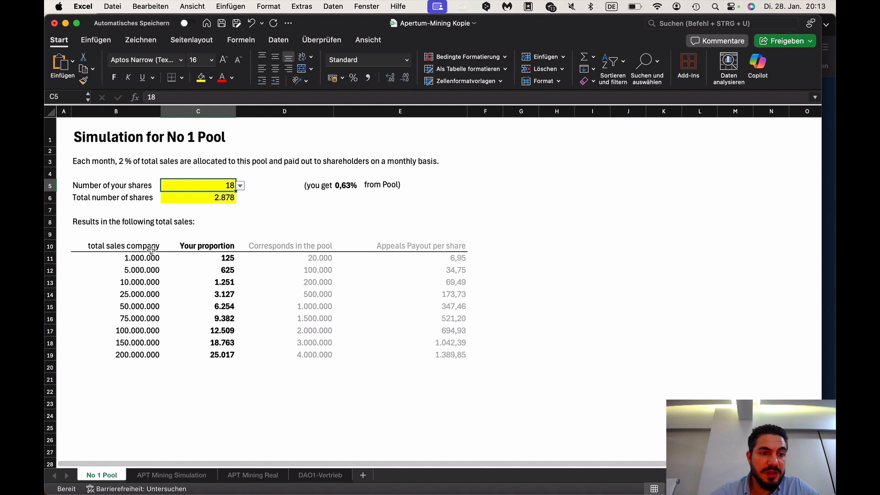
{"action": "mouse_move", "coordinate": [121, 289]}
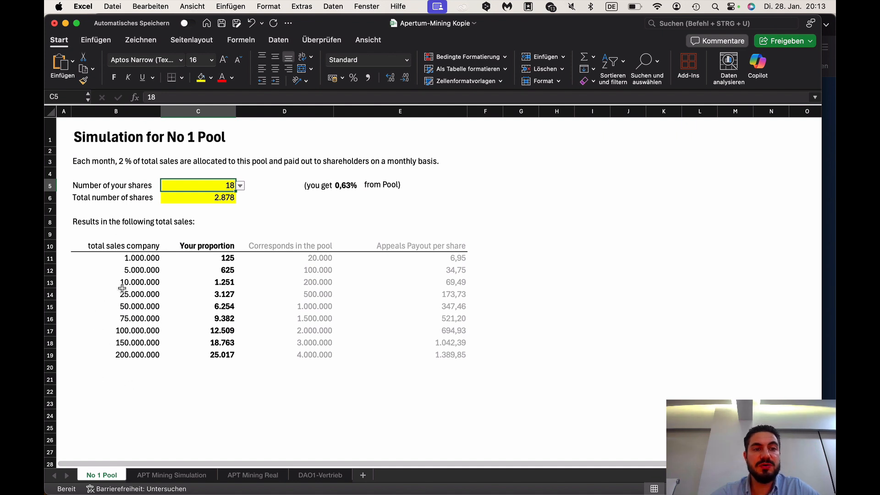
{"action": "mouse_move", "coordinate": [109, 285]}
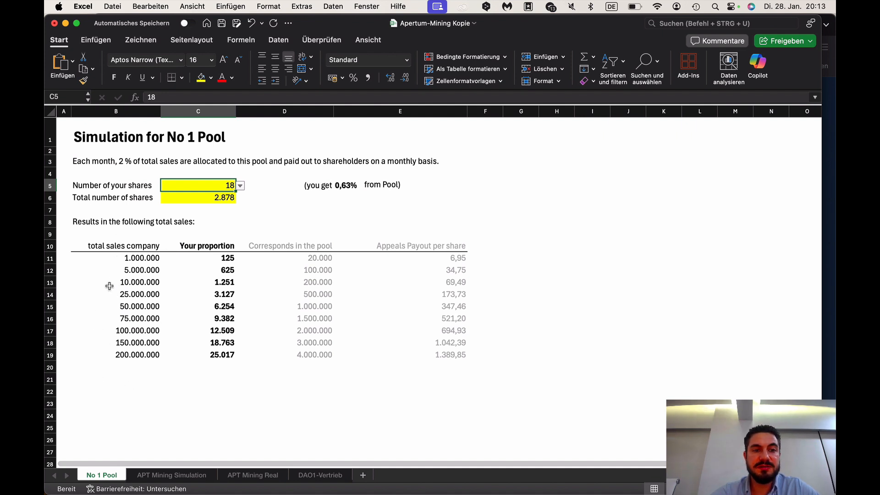
{"action": "mouse_move", "coordinate": [112, 285]}
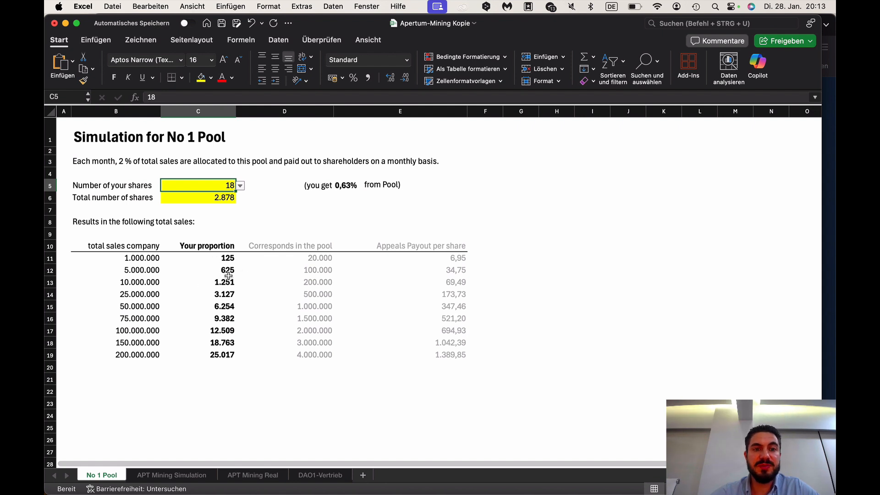
{"action": "mouse_move", "coordinate": [215, 287]}
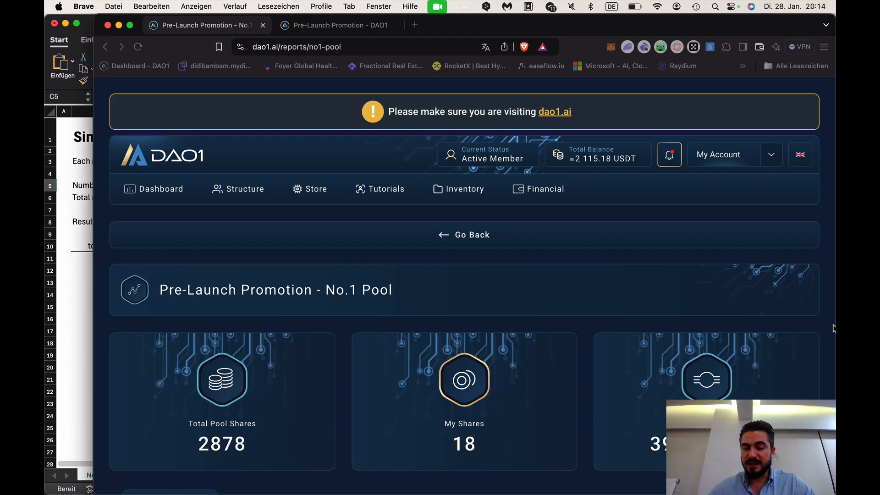
Switch to the Brave window showing the DAO1 No.1 Pool report.
{"action": "left_click", "coordinate": [334, 25]}
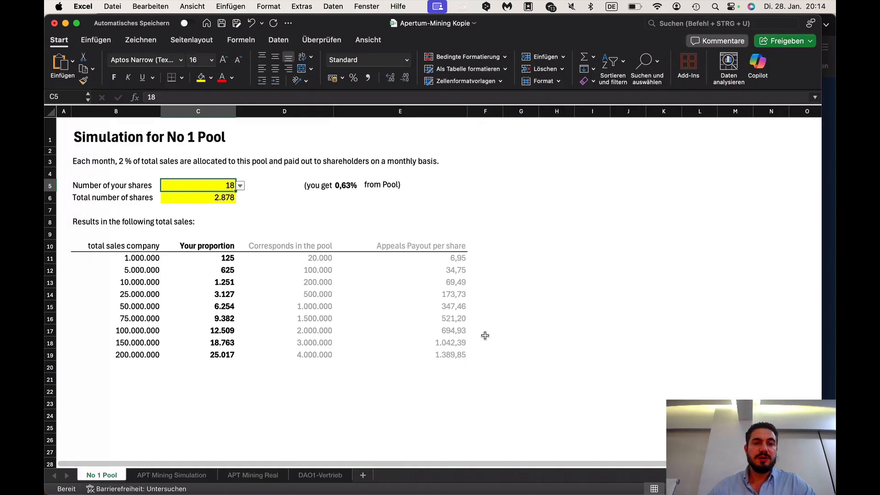
{"action": "mouse_move", "coordinate": [502, 350]}
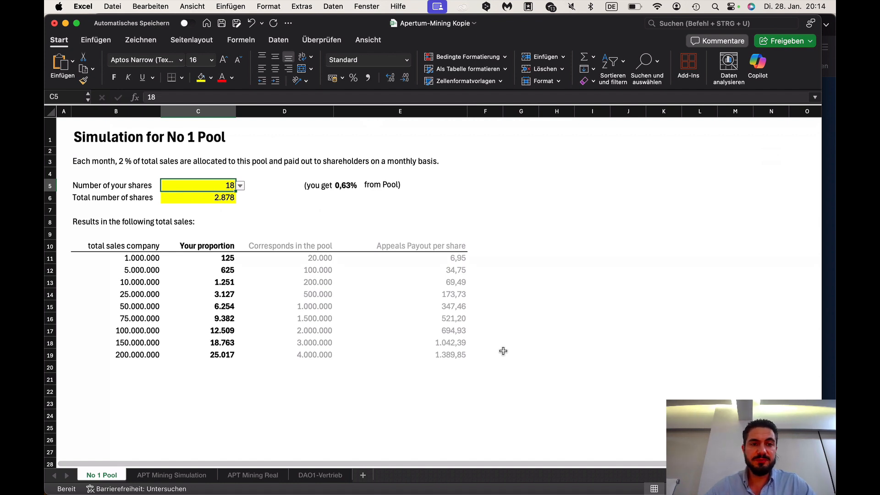
Check the APT Mining Real sheet, then return to APT Mining Simulation.
{"action": "left_click", "coordinate": [171, 475]}
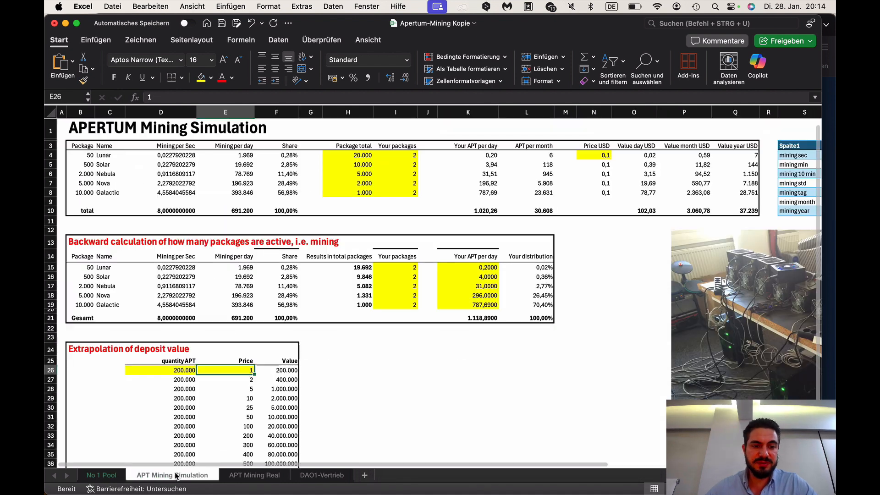
{"action": "left_click", "coordinate": [253, 474]}
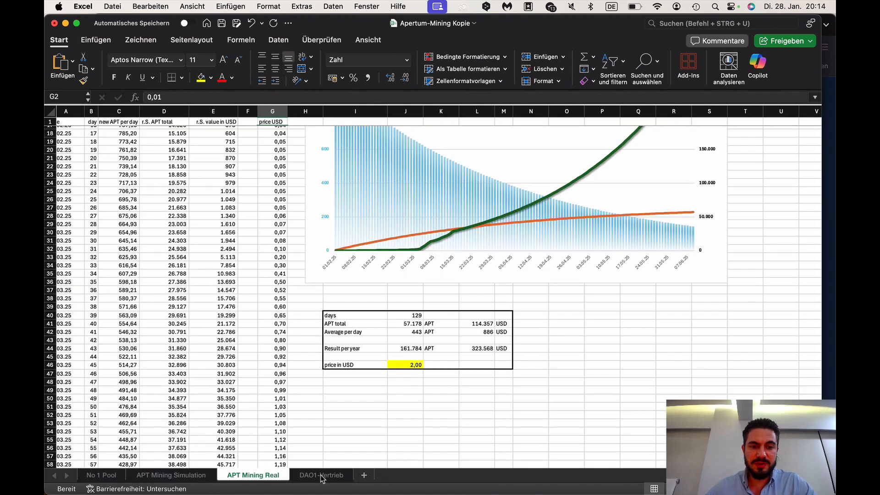
{"action": "left_click", "coordinate": [171, 475]}
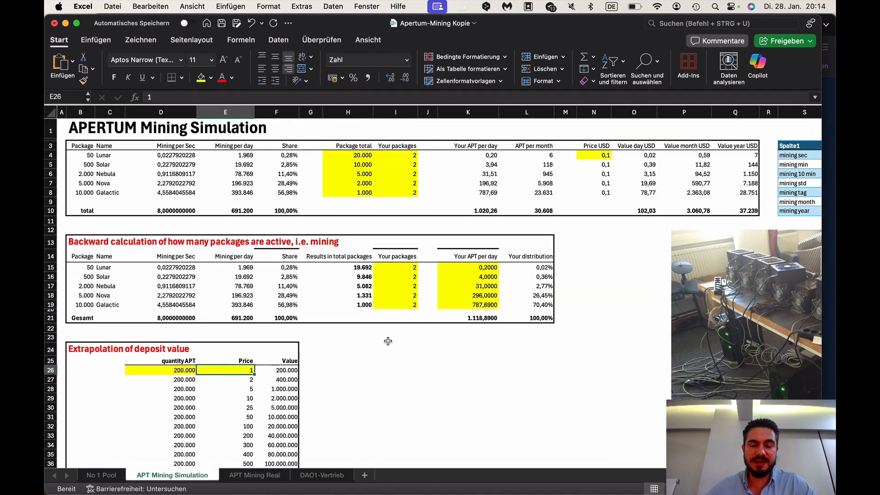